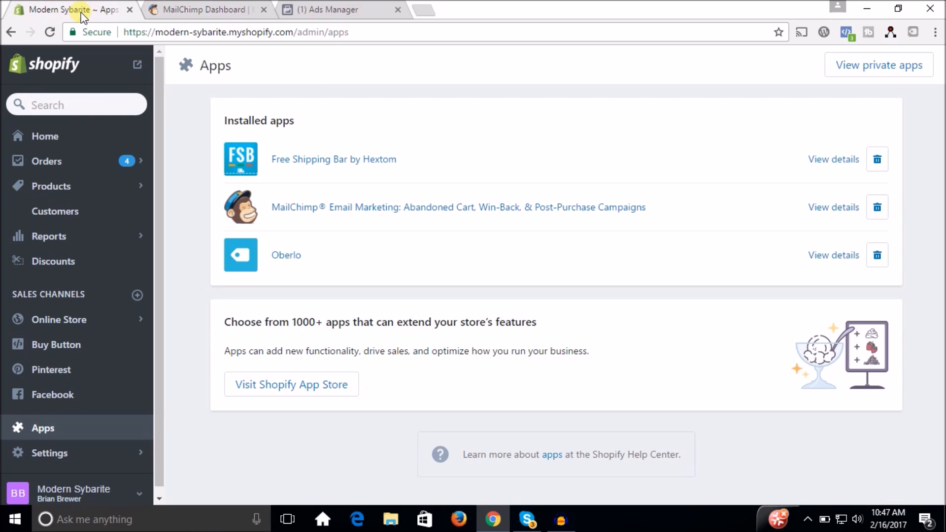
mouse_move(333, 83)
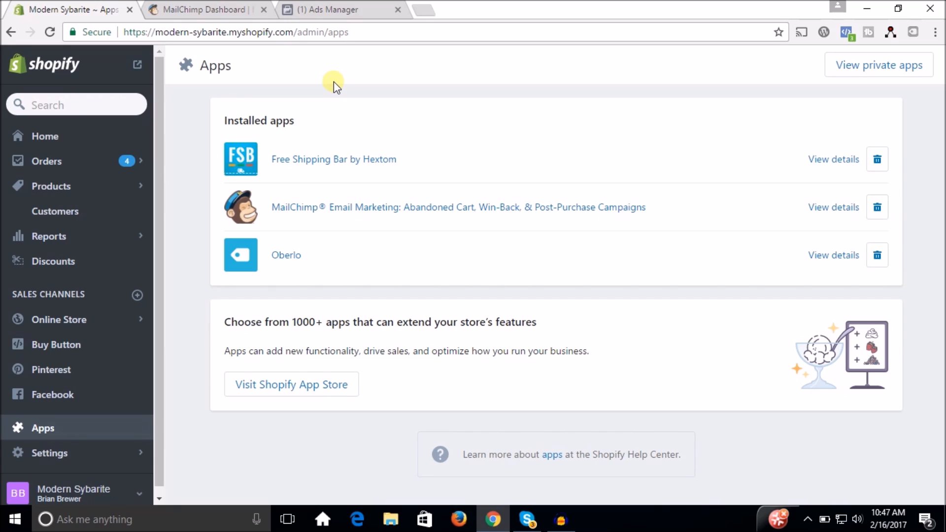
mouse_move(265, 144)
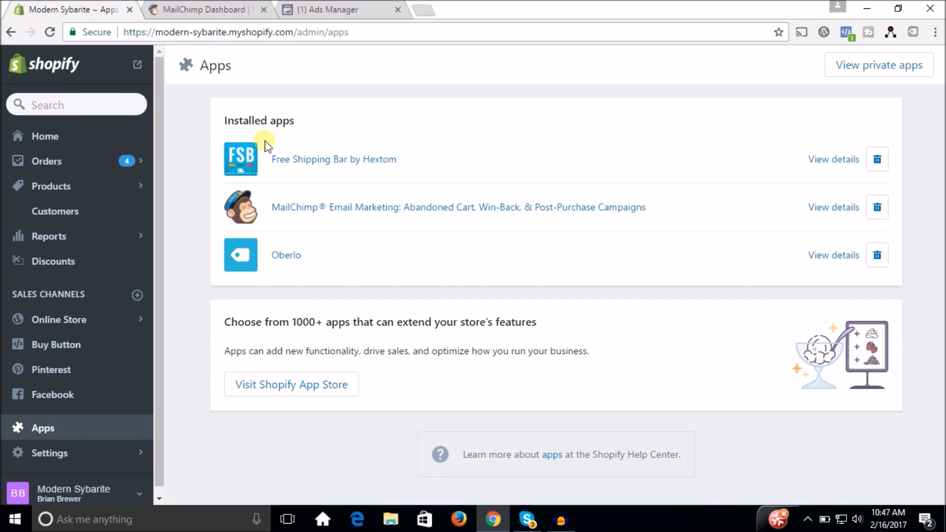
mouse_move(312, 249)
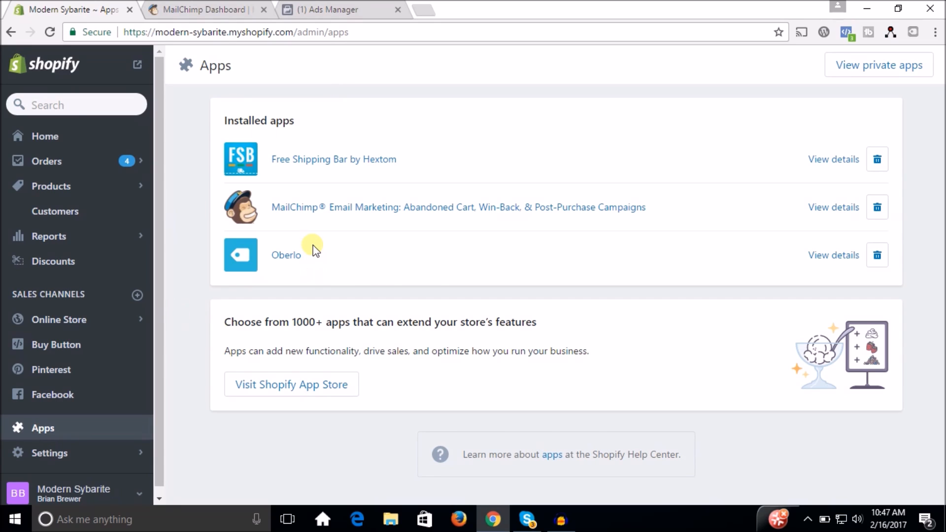
mouse_move(423, 207)
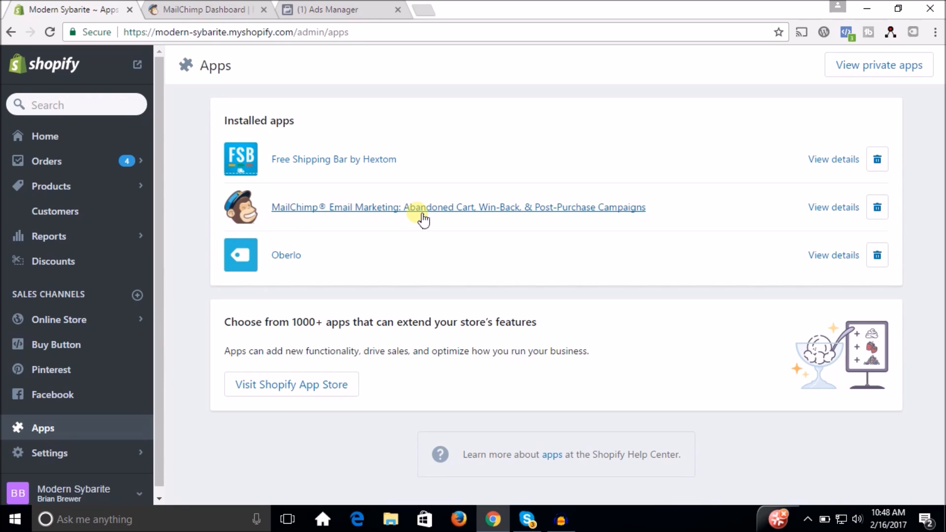
mouse_move(636, 218)
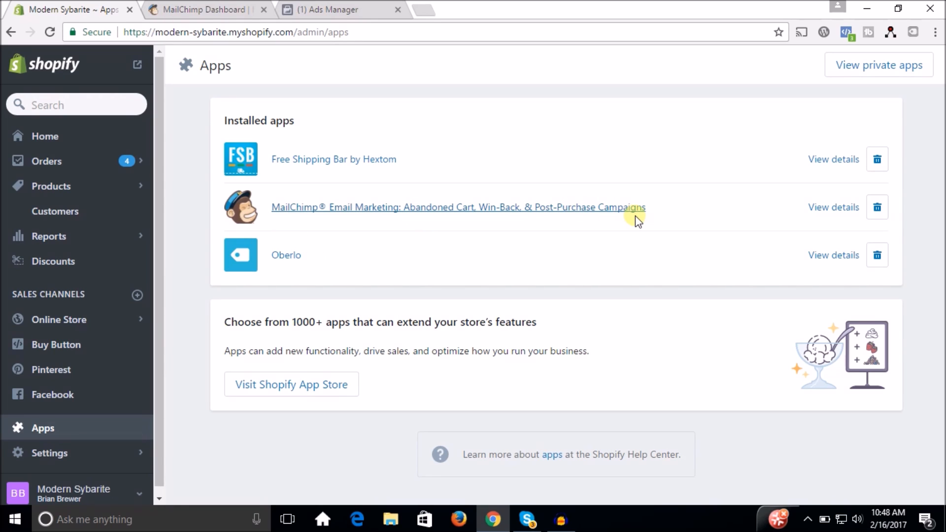
mouse_move(440, 218)
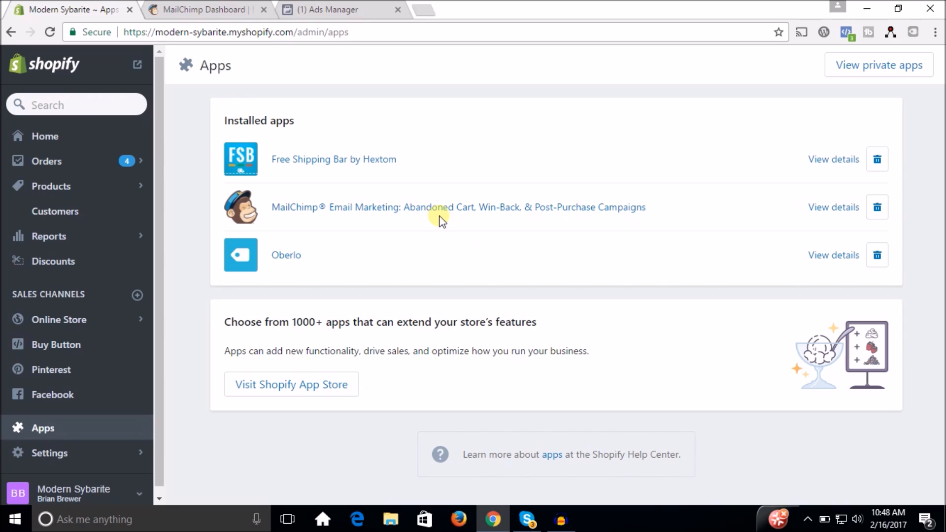
mouse_move(537, 217)
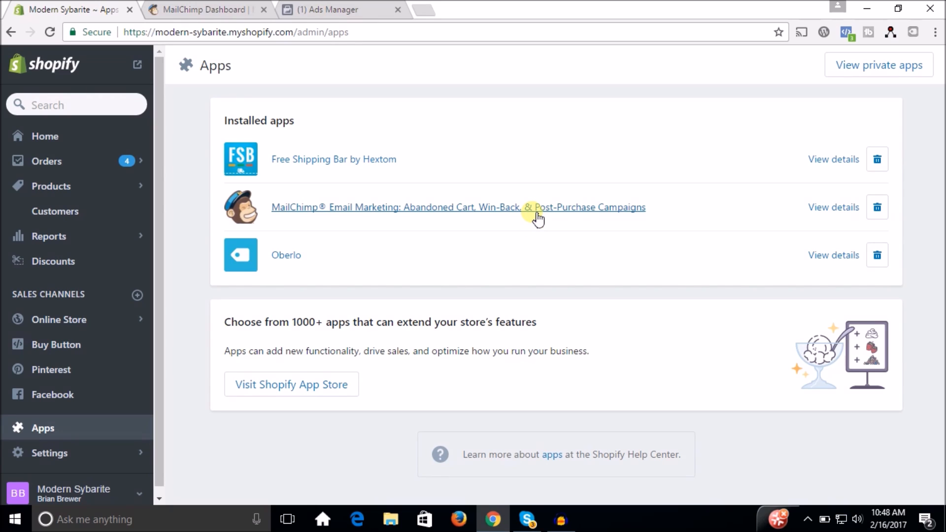
mouse_move(406, 225)
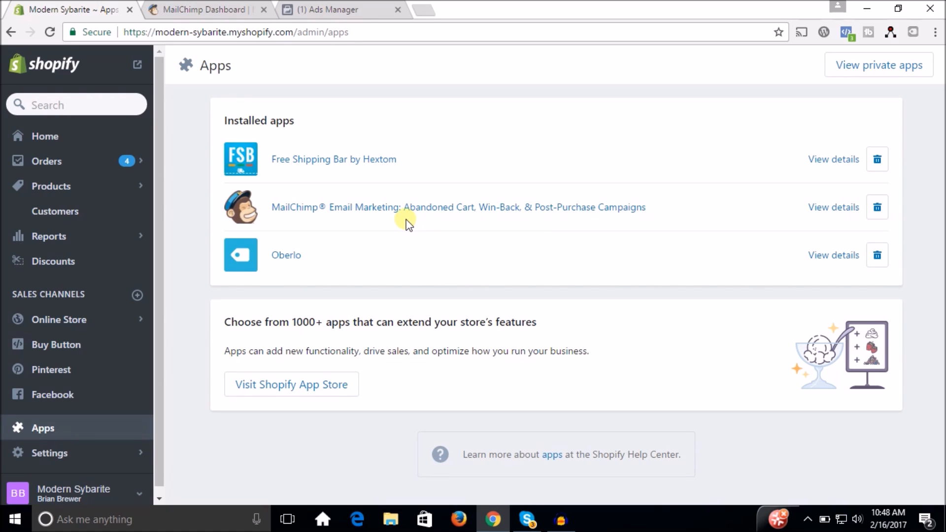
mouse_move(494, 210)
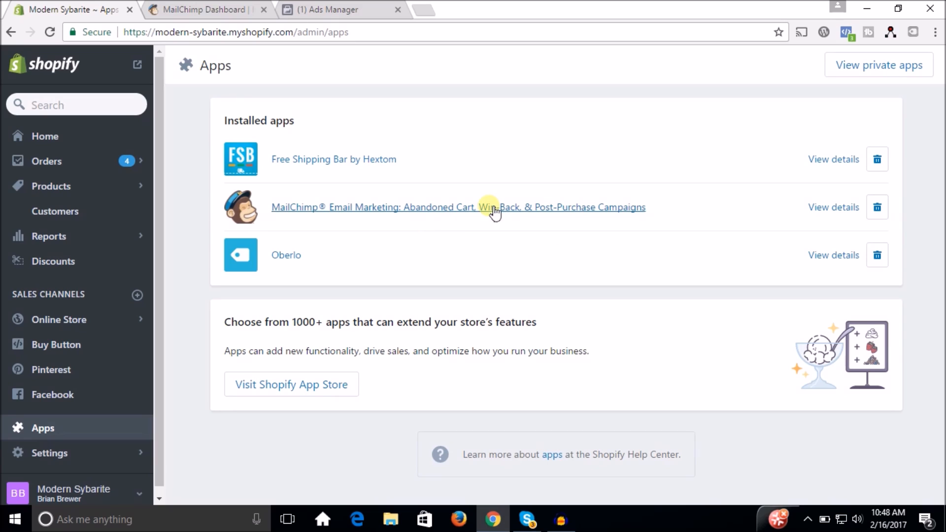
mouse_move(471, 215)
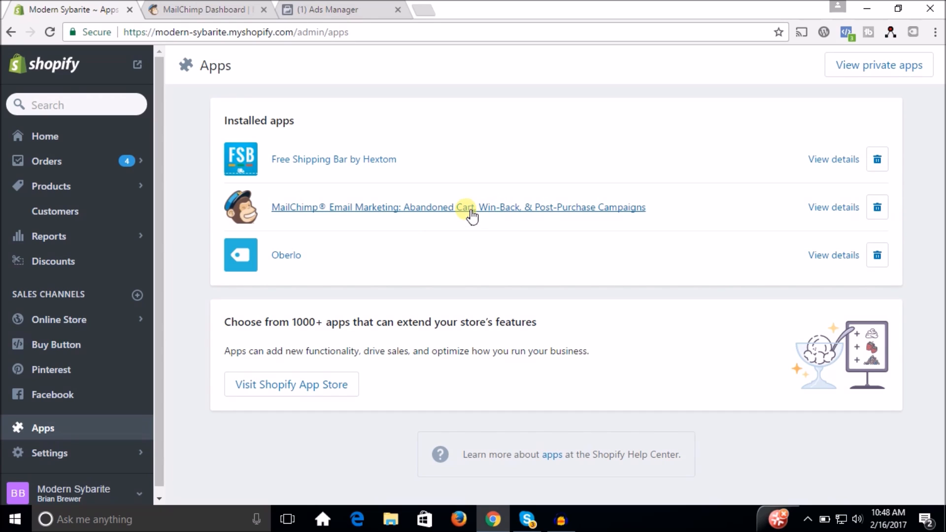
- Launch the MailChimp Email Marketing app from Shopify and submit the saved login credentials
click(457, 207)
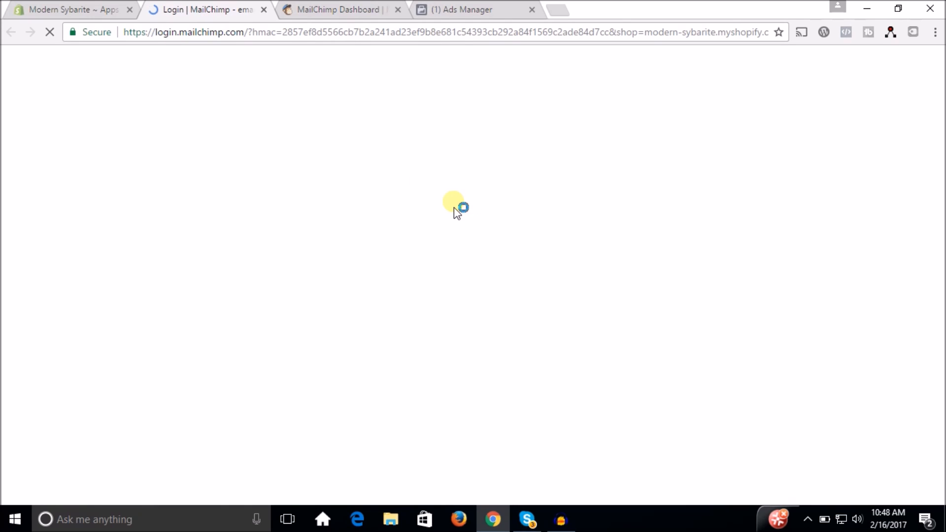
mouse_move(249, 154)
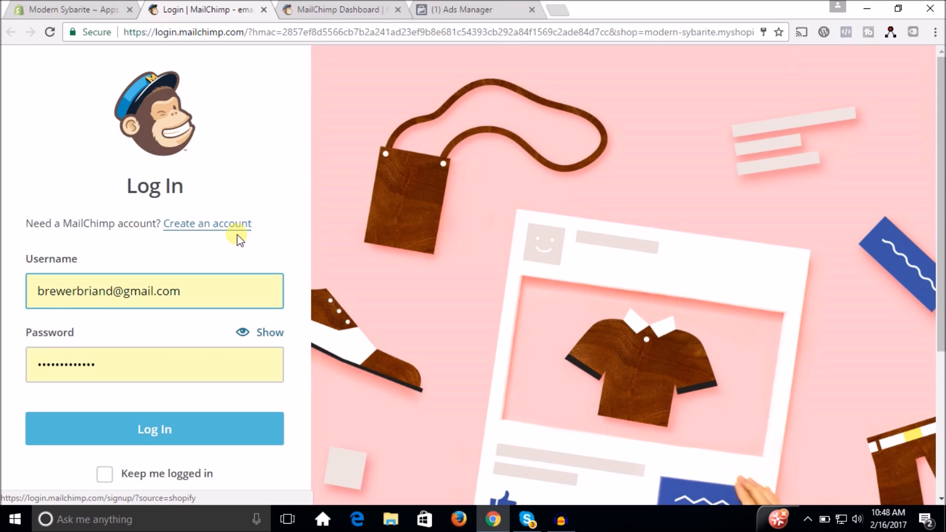
mouse_move(270, 235)
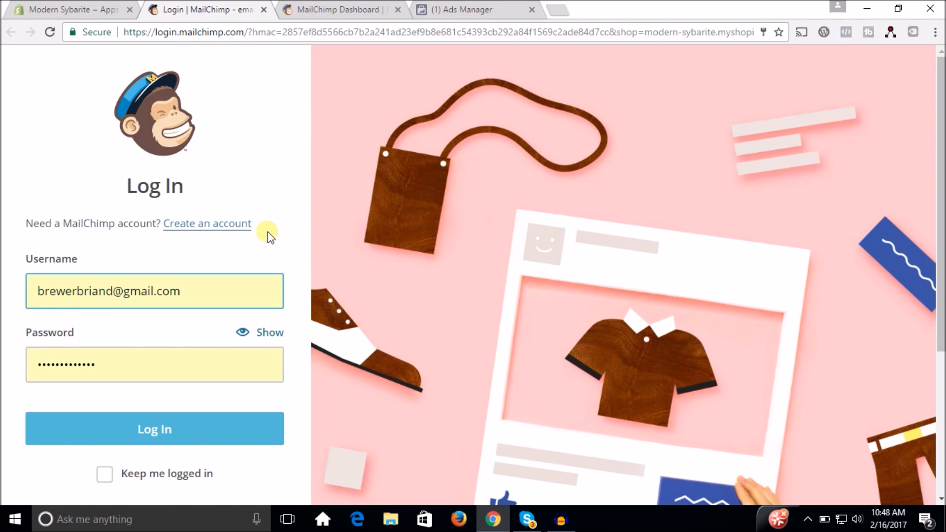
mouse_move(216, 234)
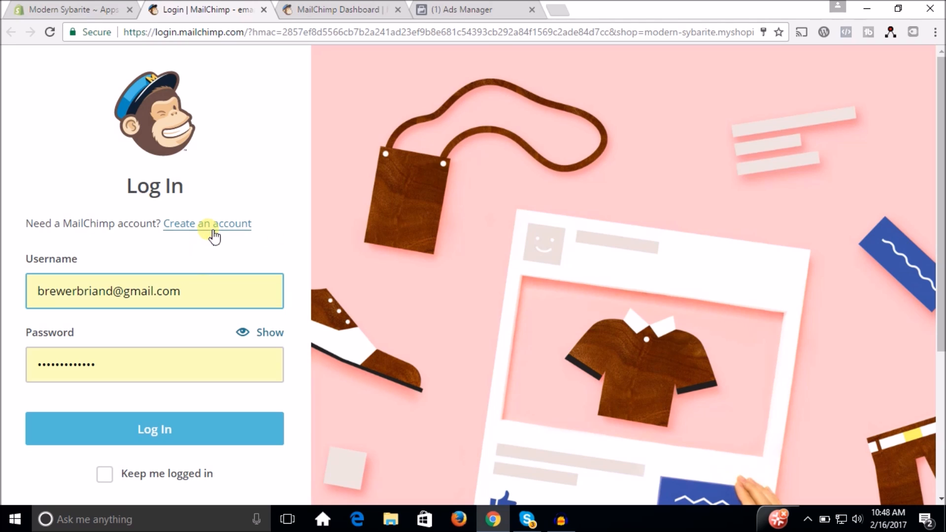
click(155, 428)
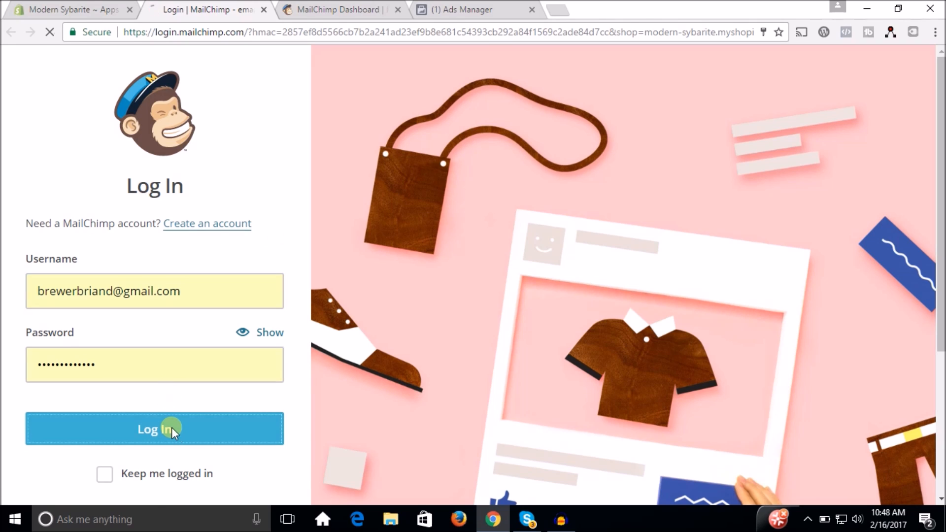
click(154, 428)
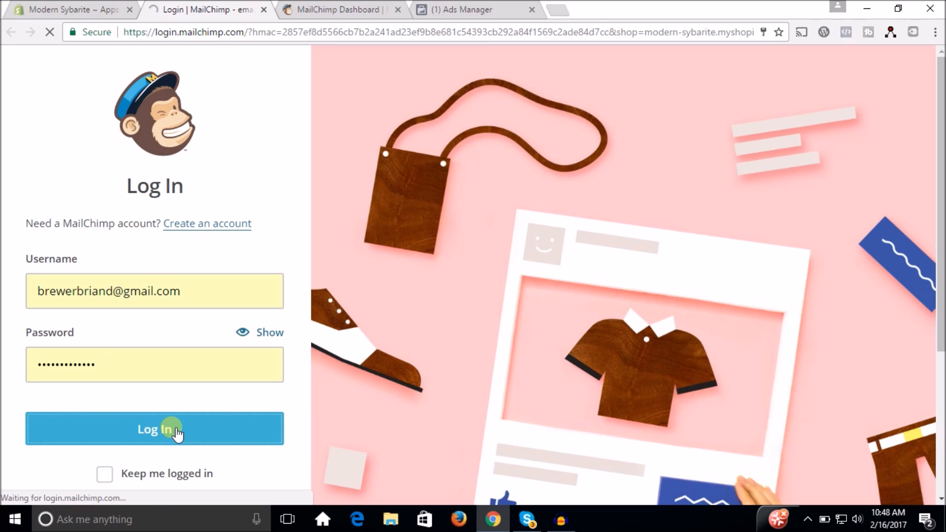
- Finish signing in and expand the Shopify entry showing modern-sybarite.myshopify.com synced with the Modern Sybarite list
click(154, 428)
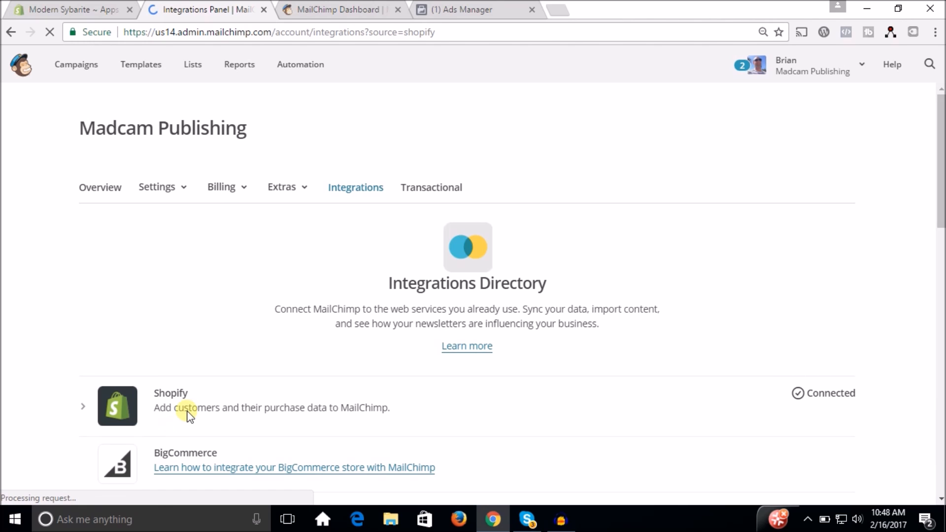
click(83, 406)
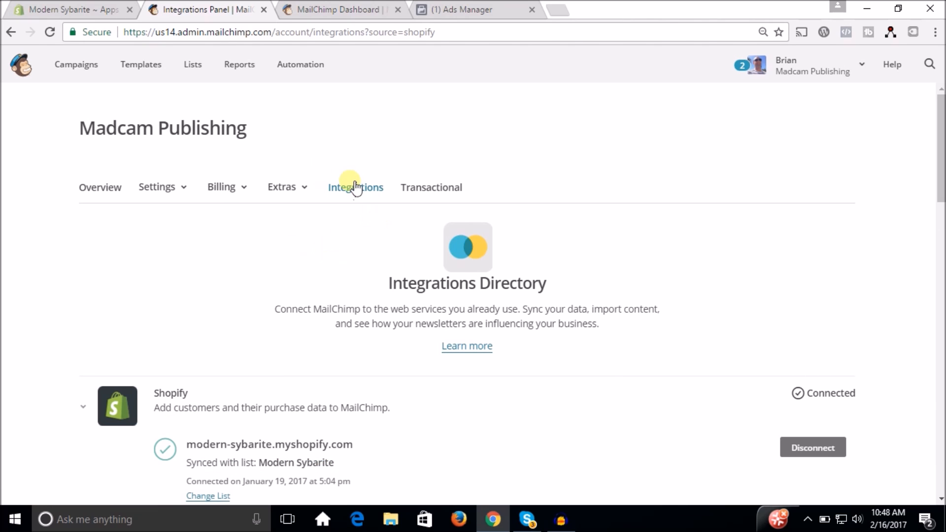
mouse_move(76, 64)
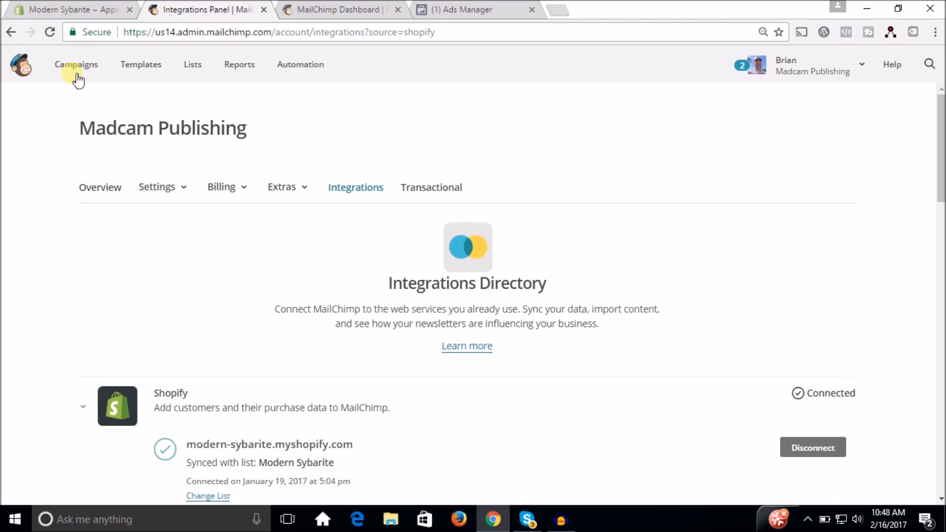
- View the dashboard, then the Account page showing the Forever Free plan with 768 of 2,000 subscribers
click(22, 65)
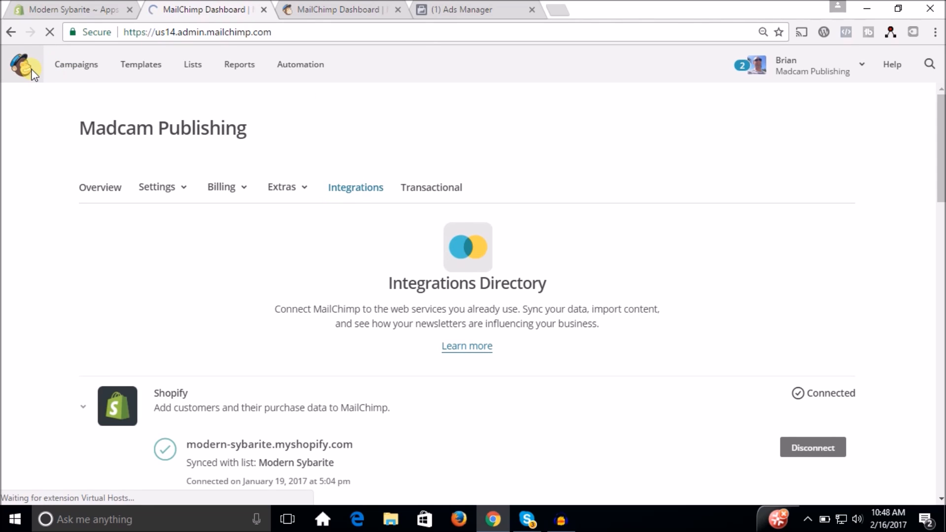
mouse_move(593, 184)
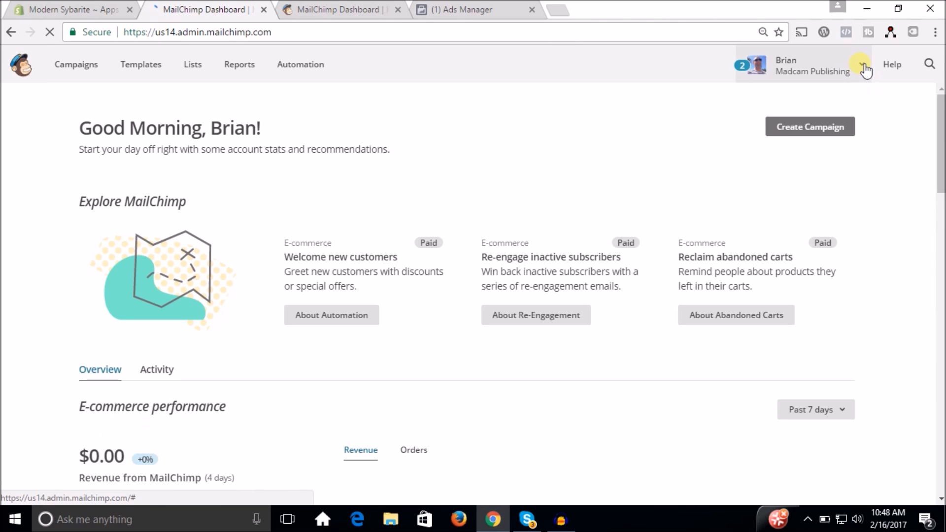
click(862, 64)
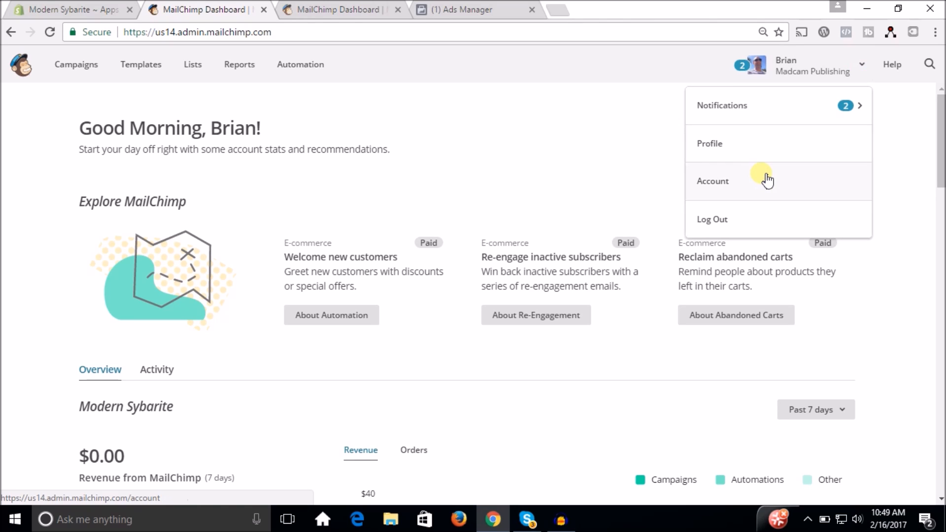
click(713, 181)
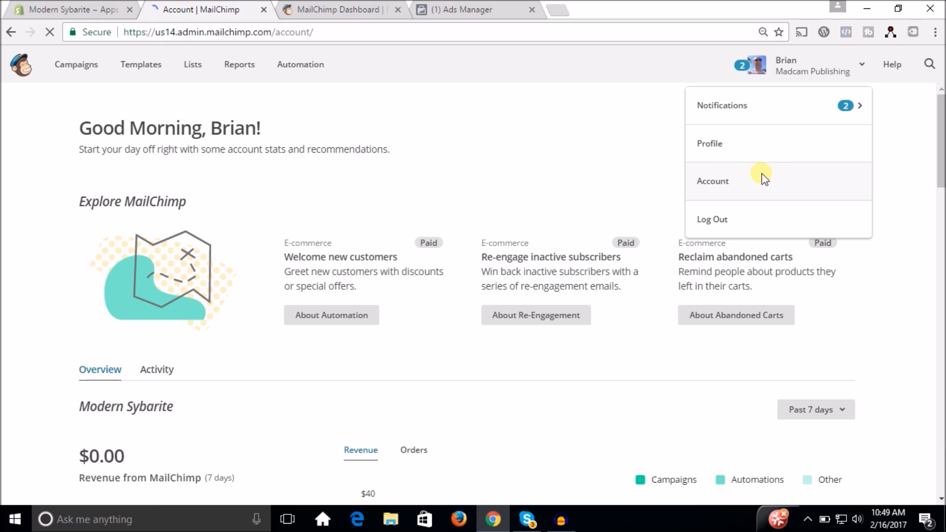
click(713, 181)
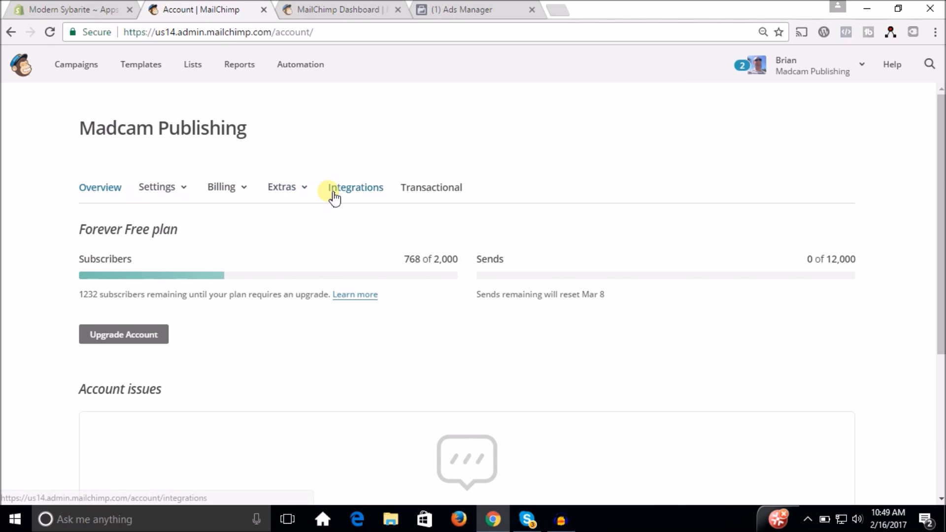
- Return to the Integrations Directory and expand Shopify showing modern-sybarite.myshopify.com synced with the Modern Sybarite list
click(355, 187)
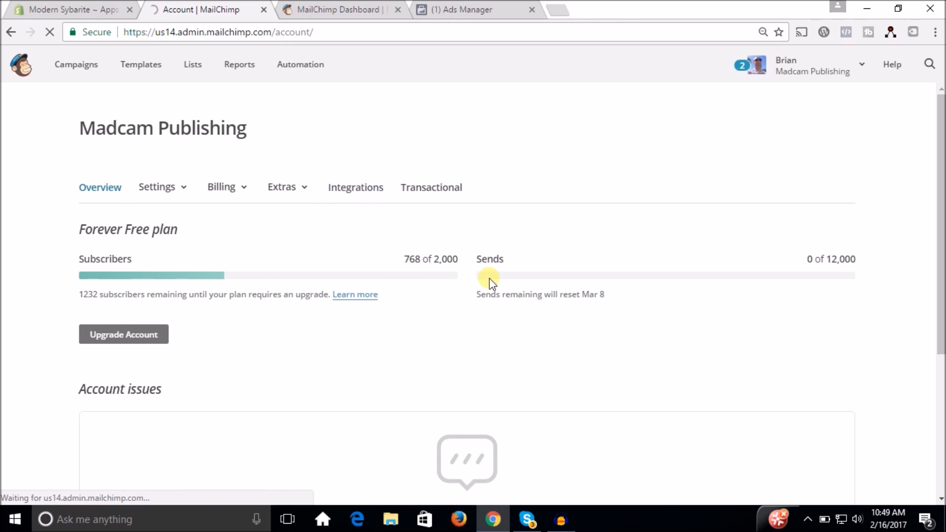
click(356, 187)
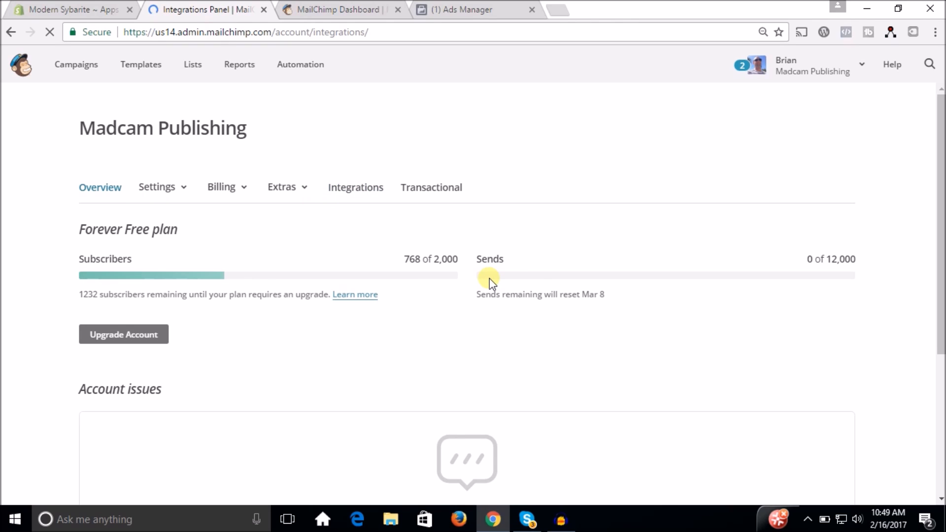
click(355, 188)
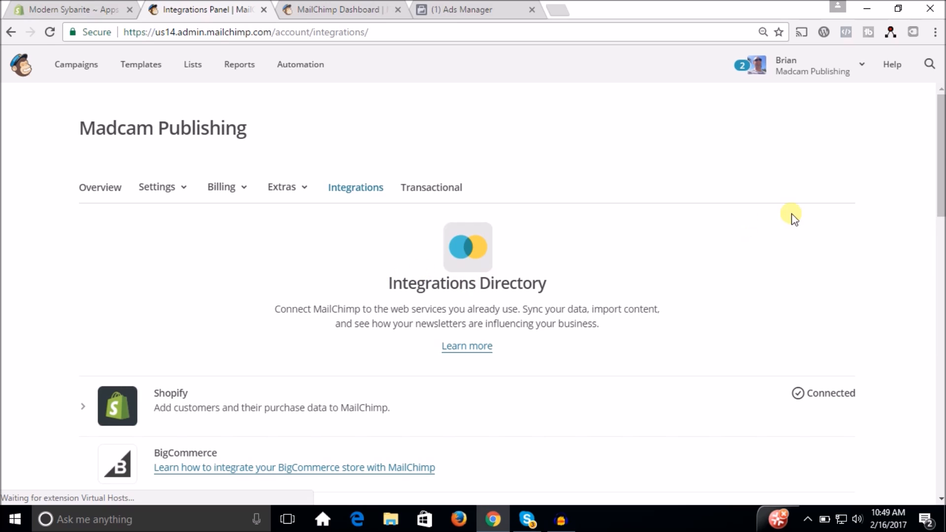
scroll(down, 3)
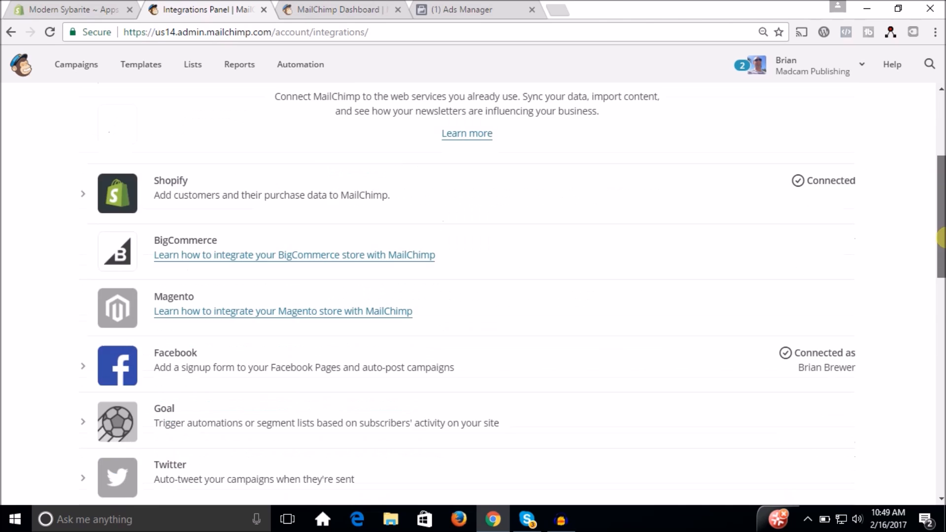
scroll(down, 3)
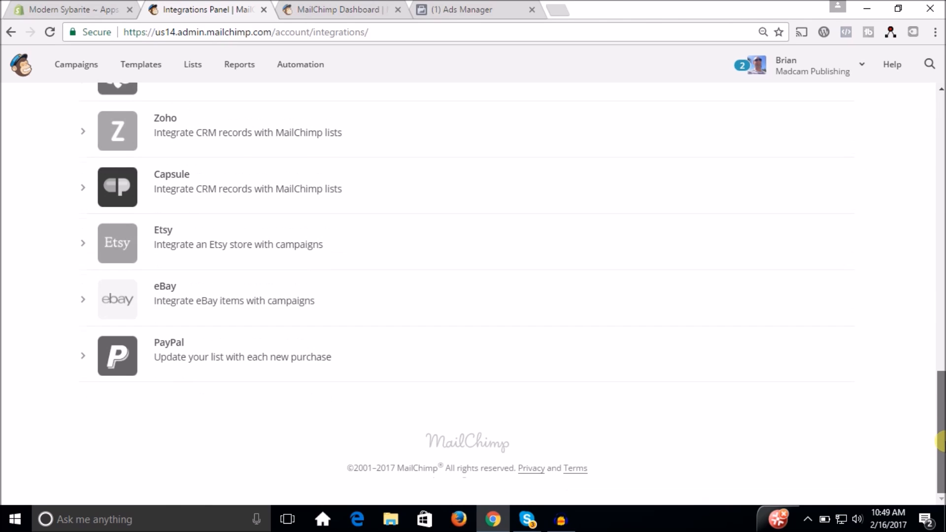
scroll(up, 3)
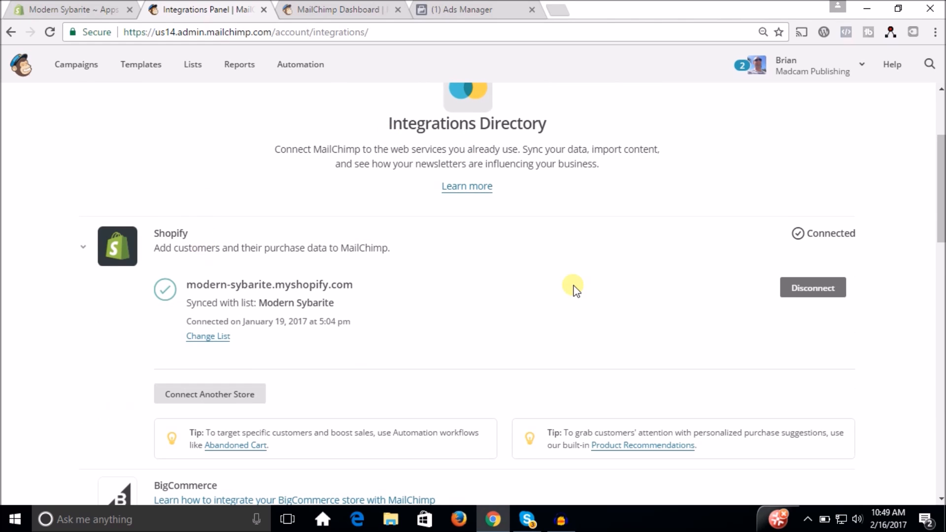
scroll(down, 3)
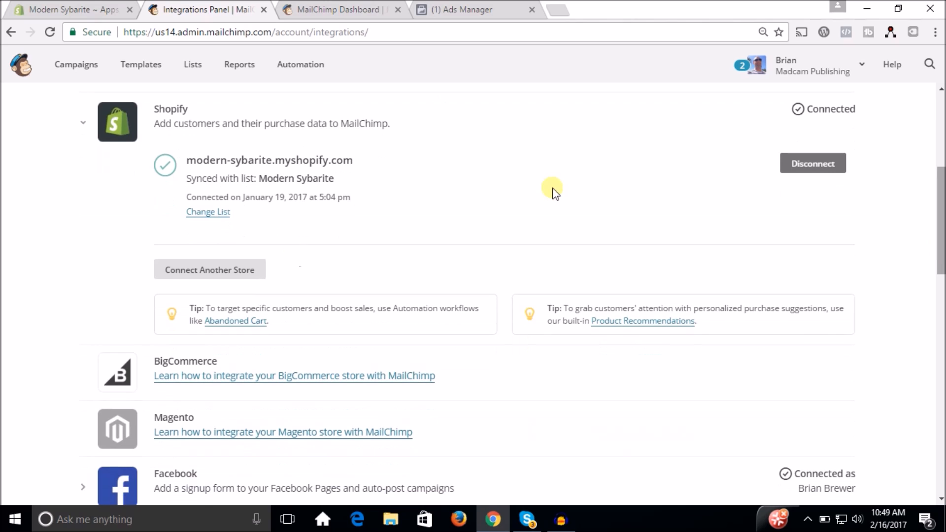
mouse_move(210, 270)
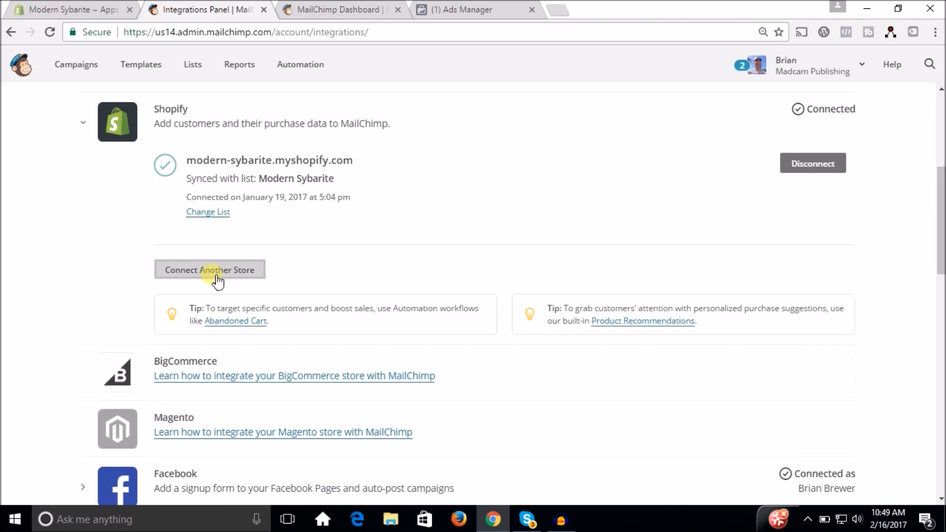
- Start connecting another Shopify store, reaching the empty store URL field
click(208, 270)
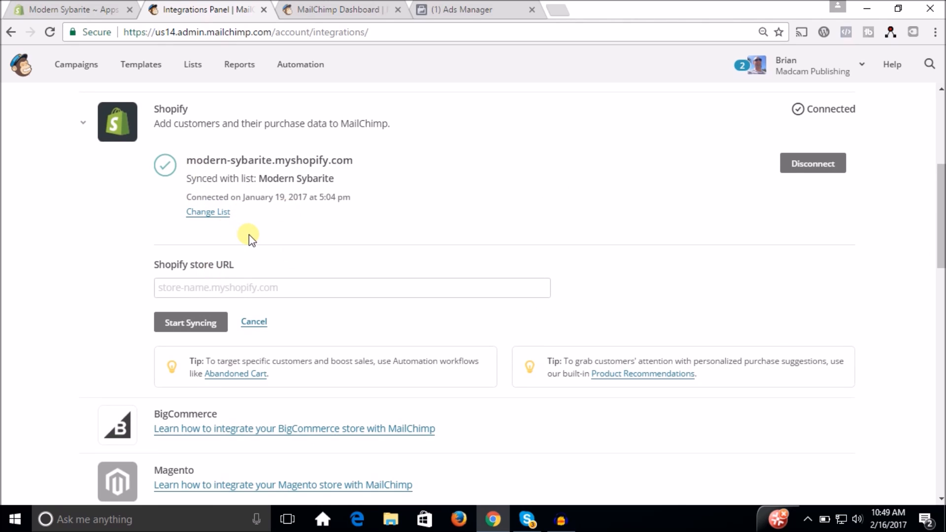
click(352, 287)
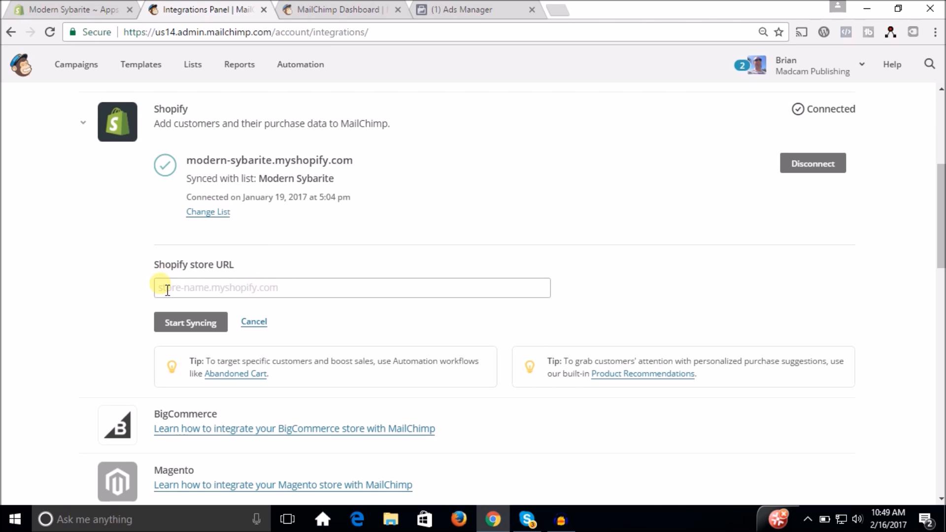
mouse_move(252, 355)
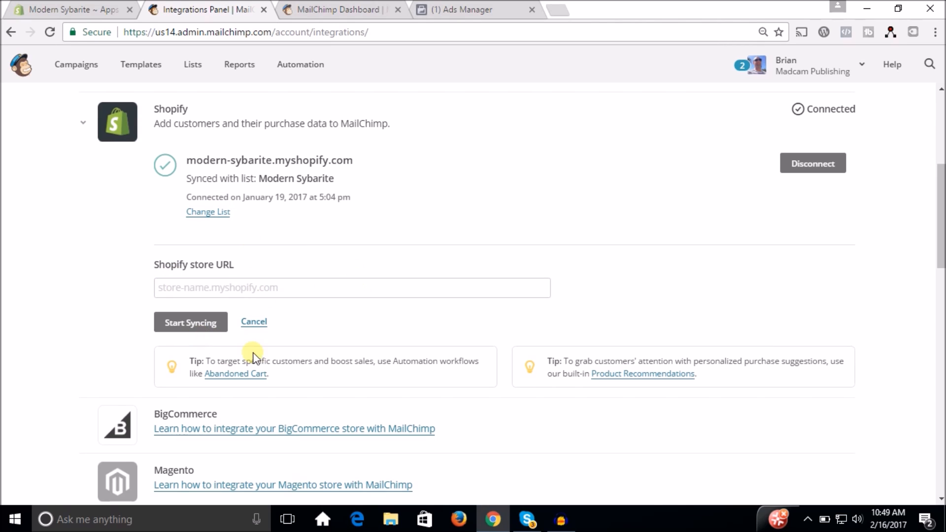
mouse_move(268, 367)
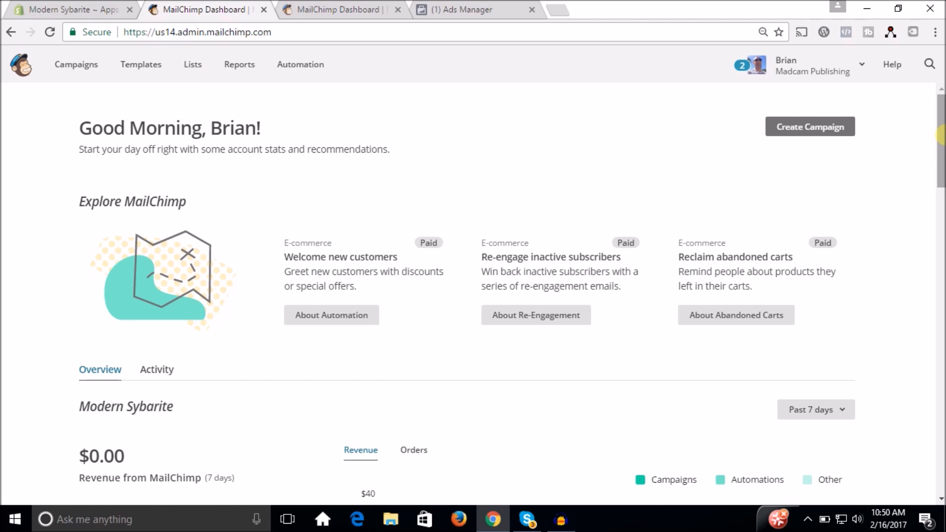
scroll(down, 3)
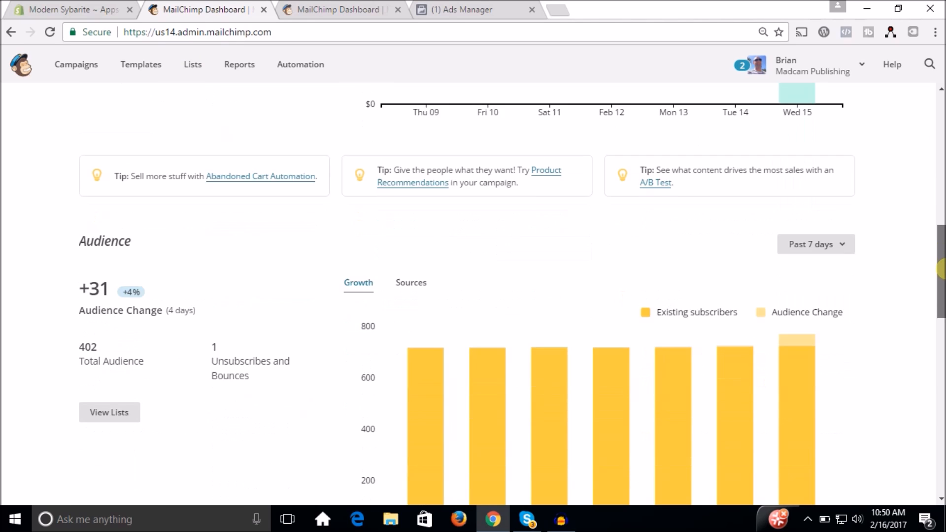
scroll(down, 3)
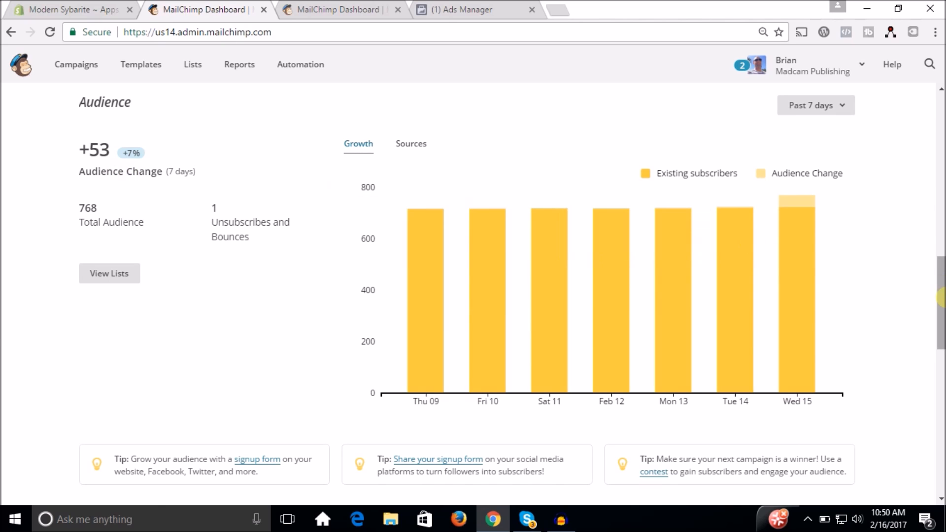
scroll(down, 3)
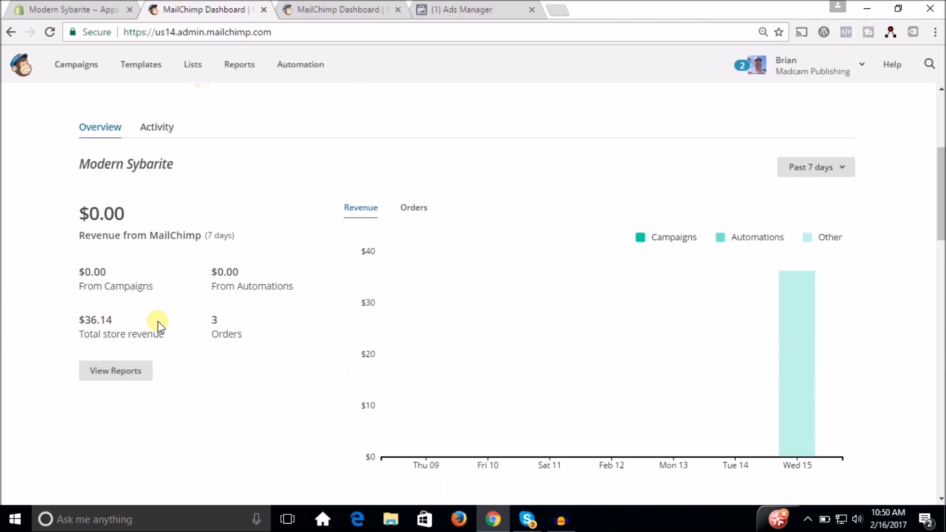
mouse_move(448, 235)
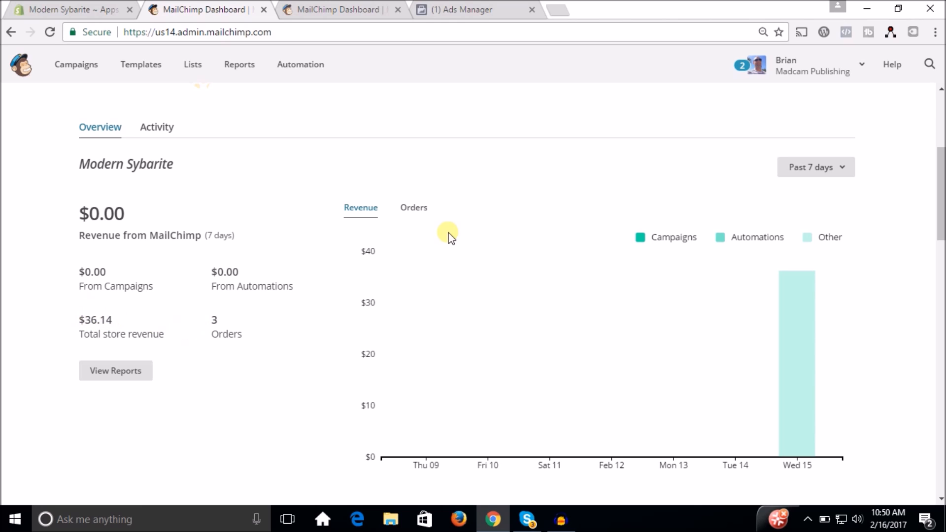
mouse_move(941, 251)
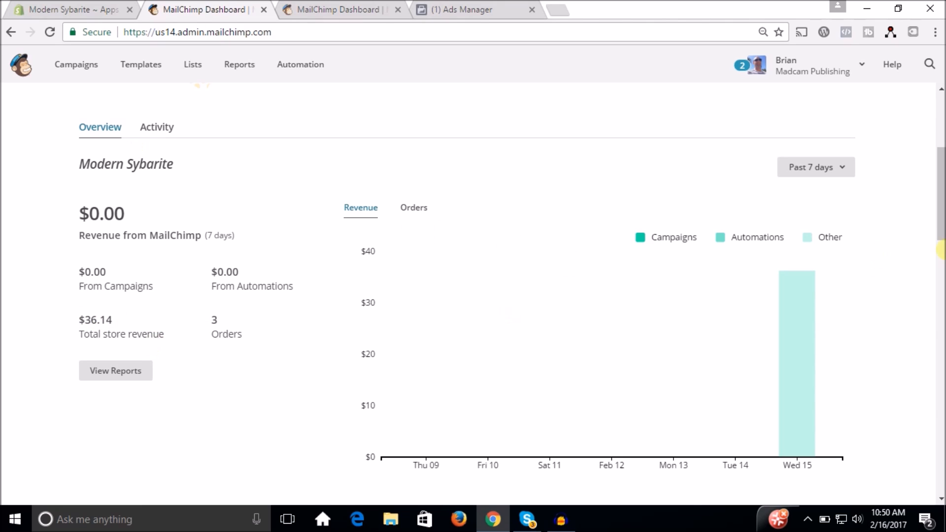
scroll(down, 3)
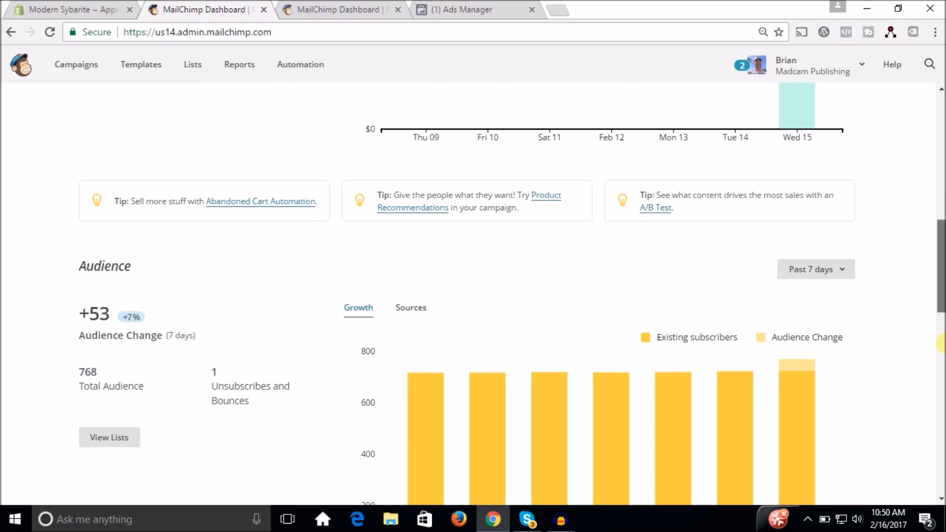
scroll(down, 3)
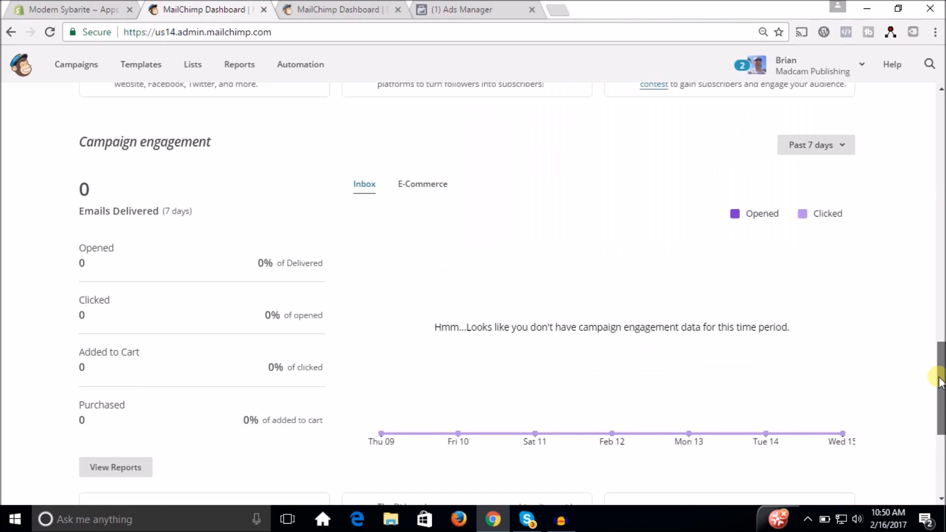
scroll(up, 3)
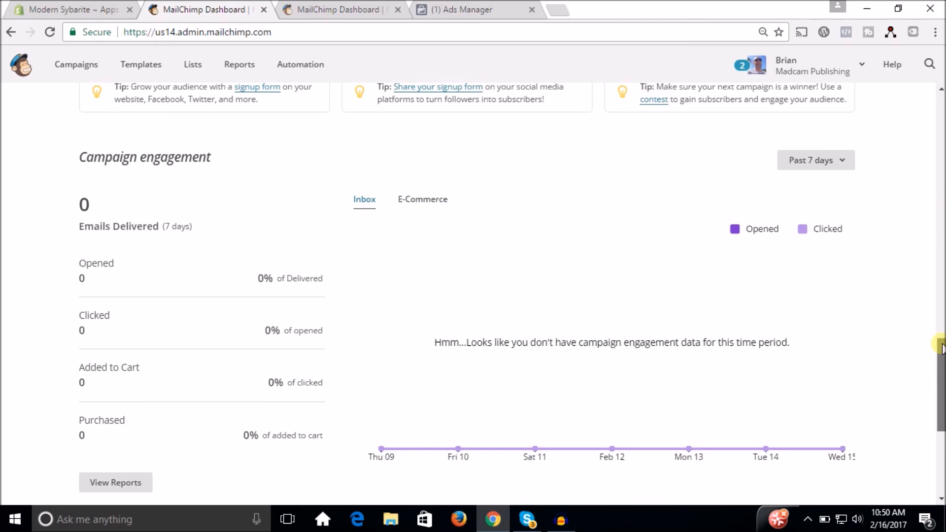
scroll(up, 3)
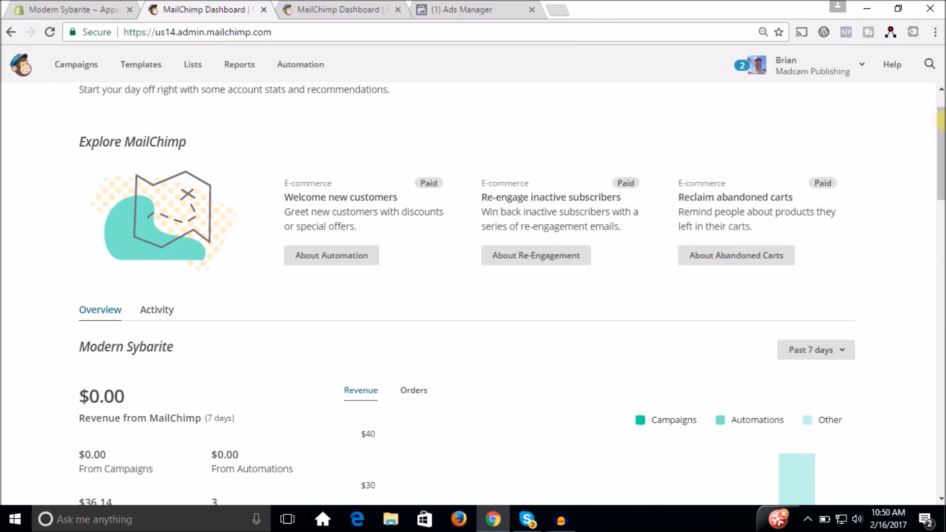
scroll(down, 3)
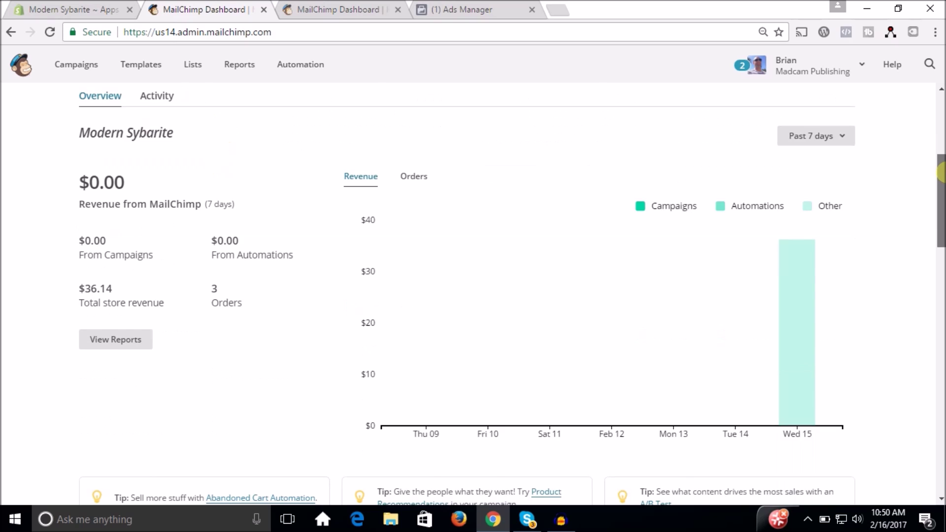
scroll(up, 3)
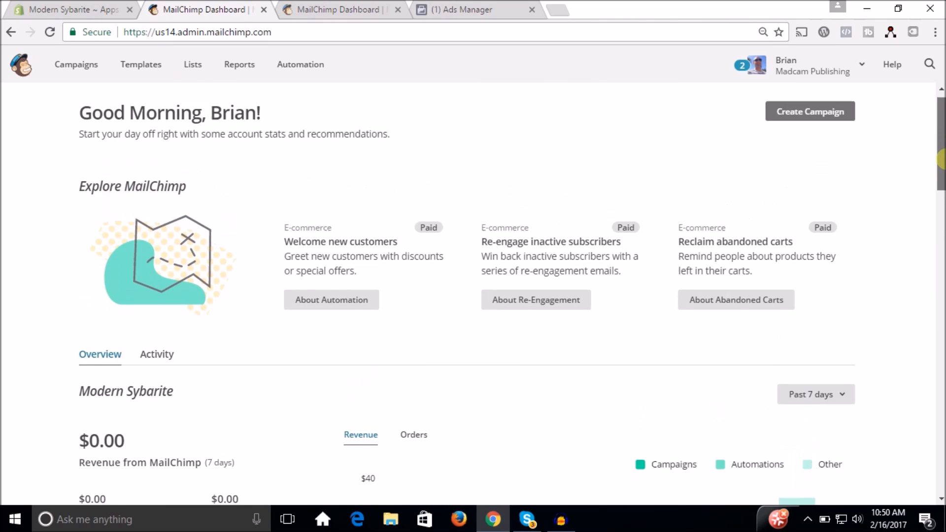
scroll(down, 3)
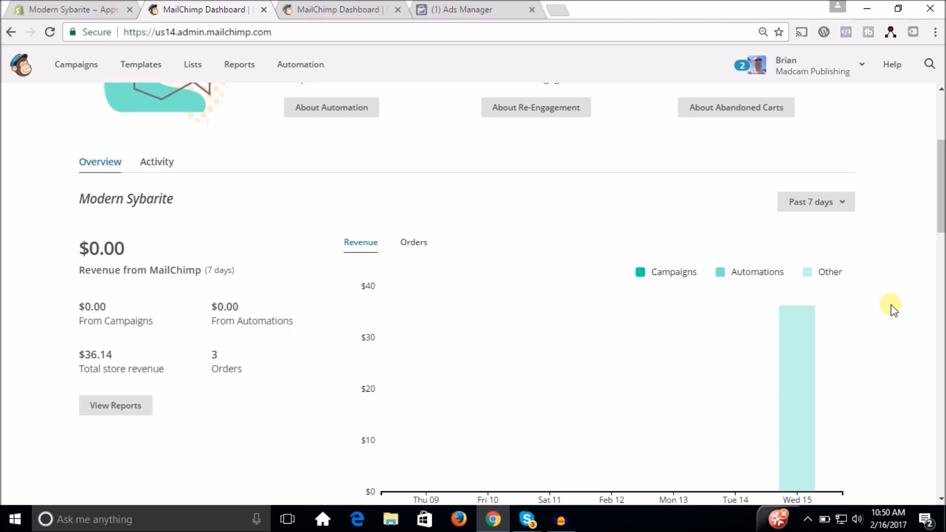
scroll(down, 3)
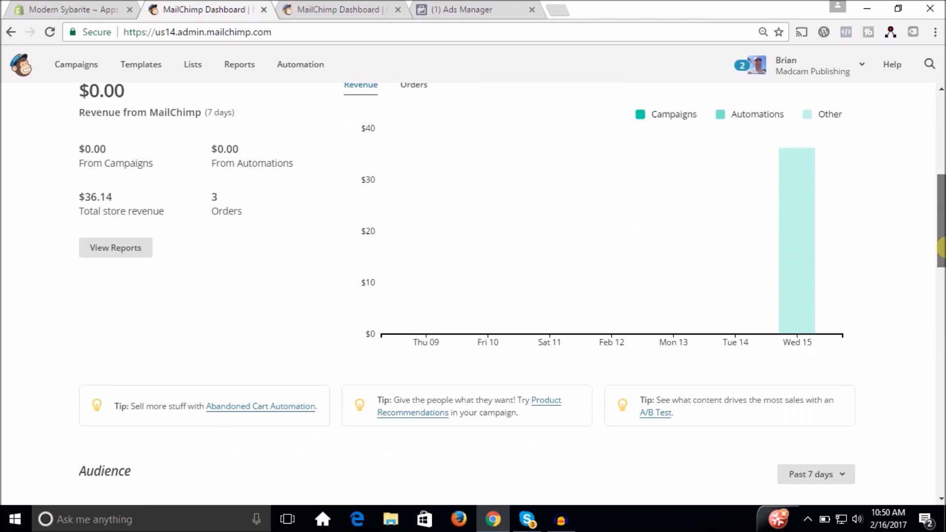
scroll(up, 3)
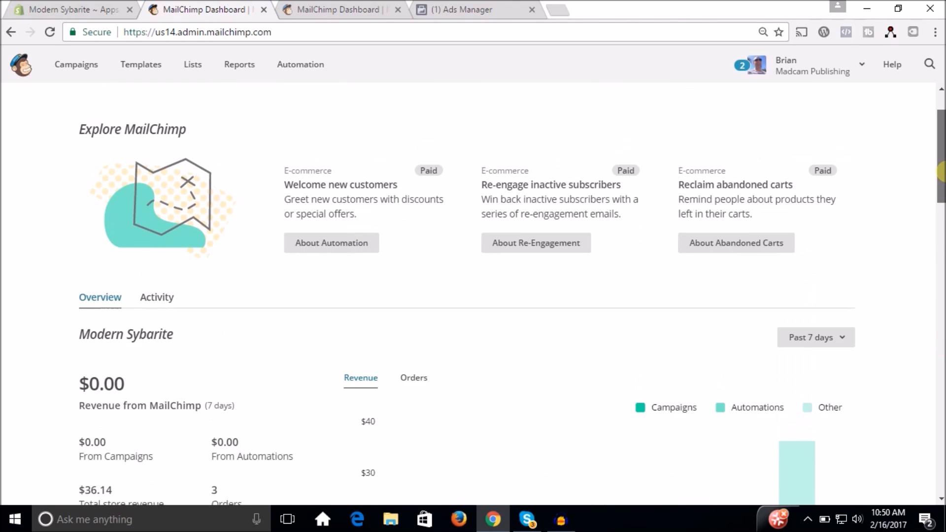
scroll(up, 3)
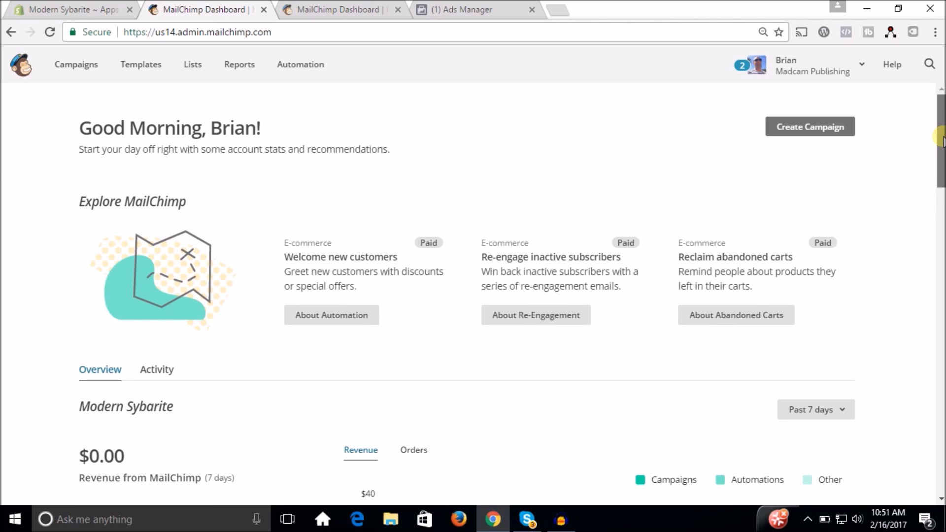
mouse_move(938, 149)
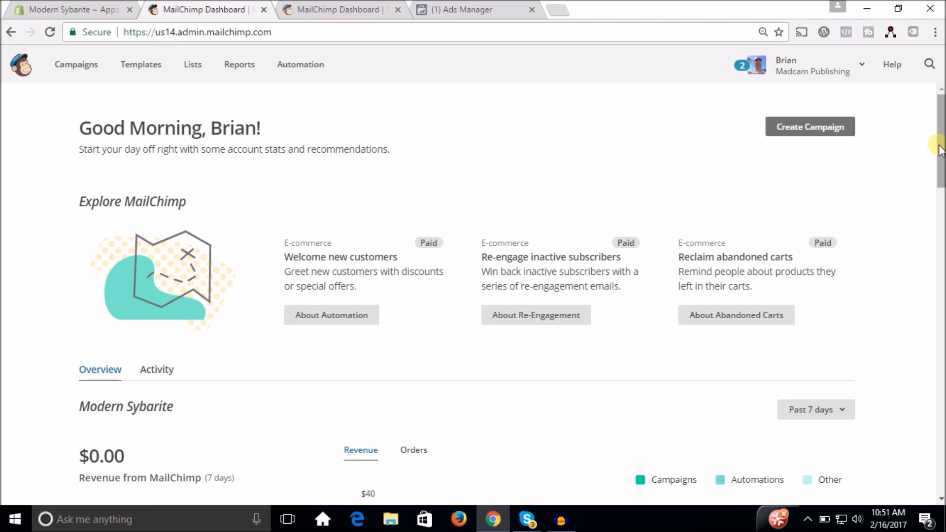
scroll(down, 3)
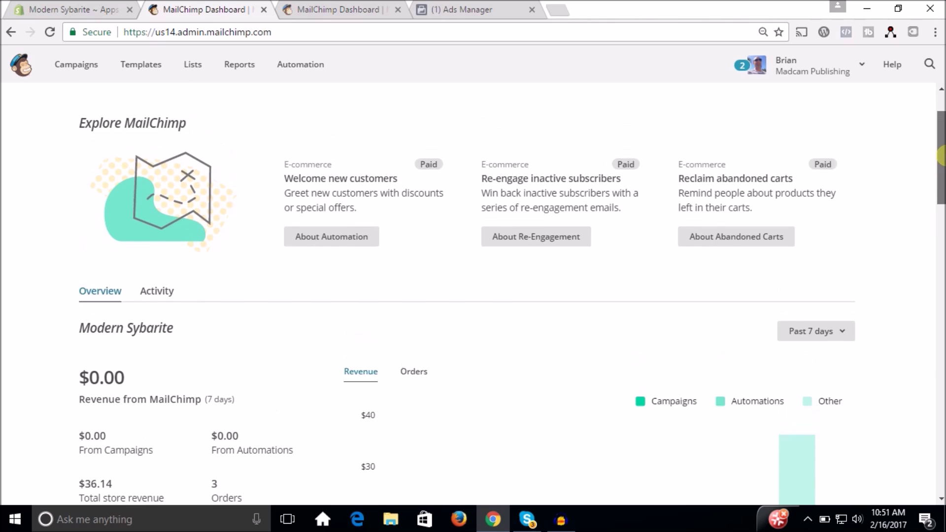
scroll(up, 3)
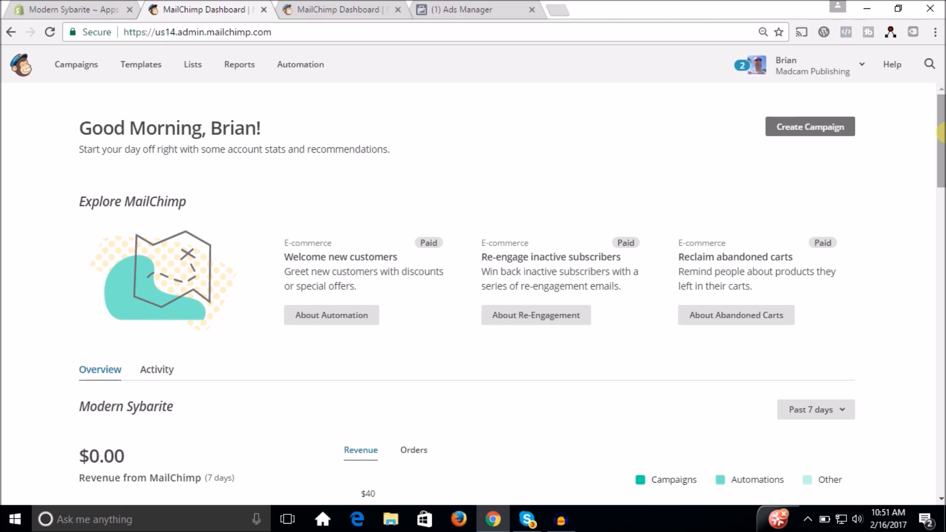